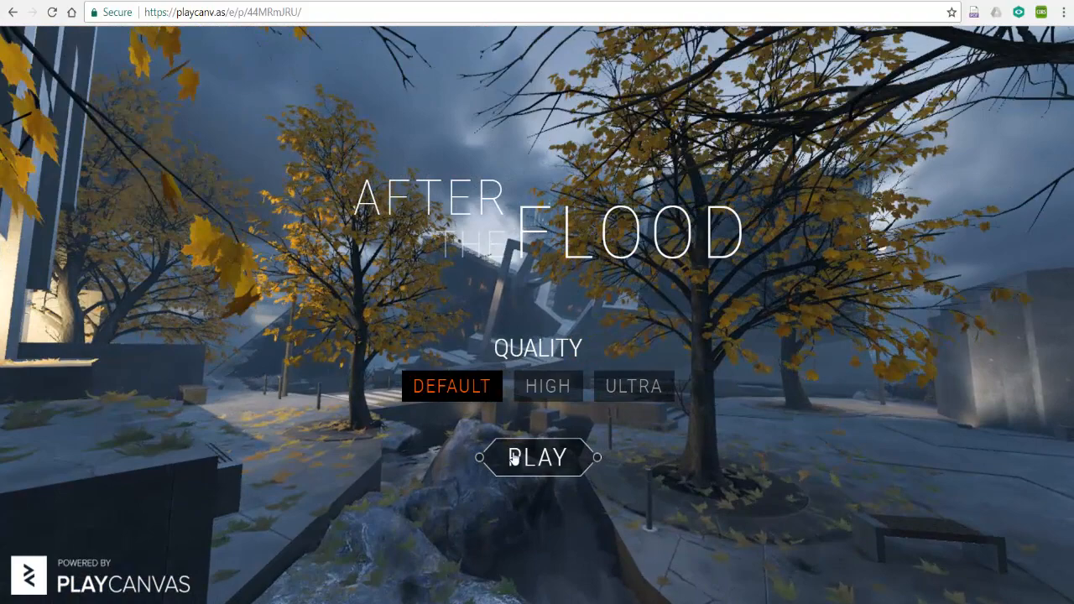
Start the After the Flood demo at DEFAULT quality
click(537, 457)
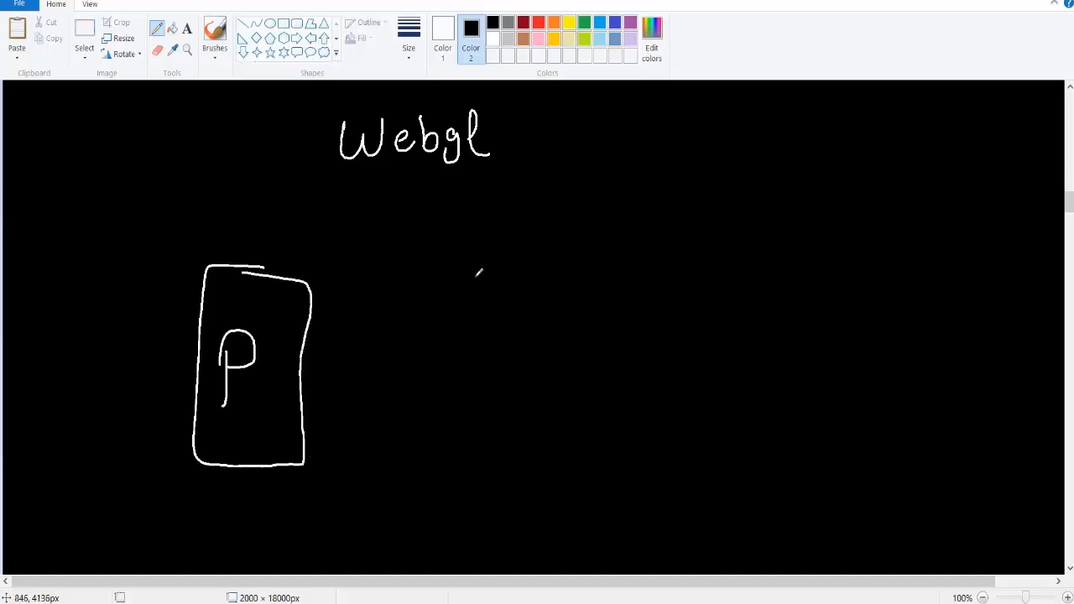
Draw an 'OpenGL' box with three outgoing arrows, linked by an arrow from the P box
drag(445, 269, 541, 470)
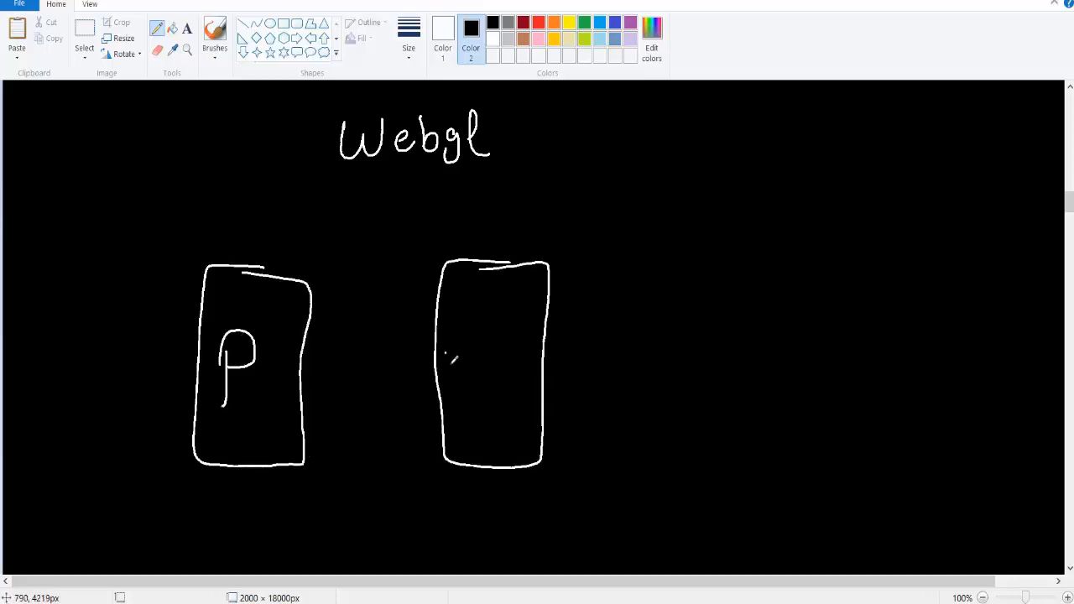
drag(440, 369, 525, 344)
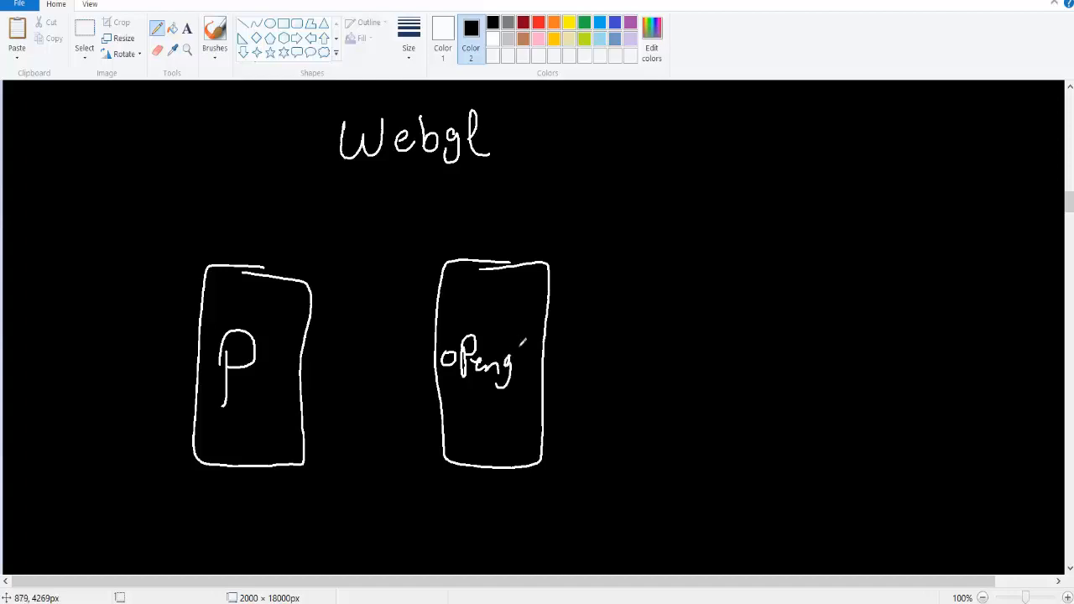
drag(545, 348, 680, 252)
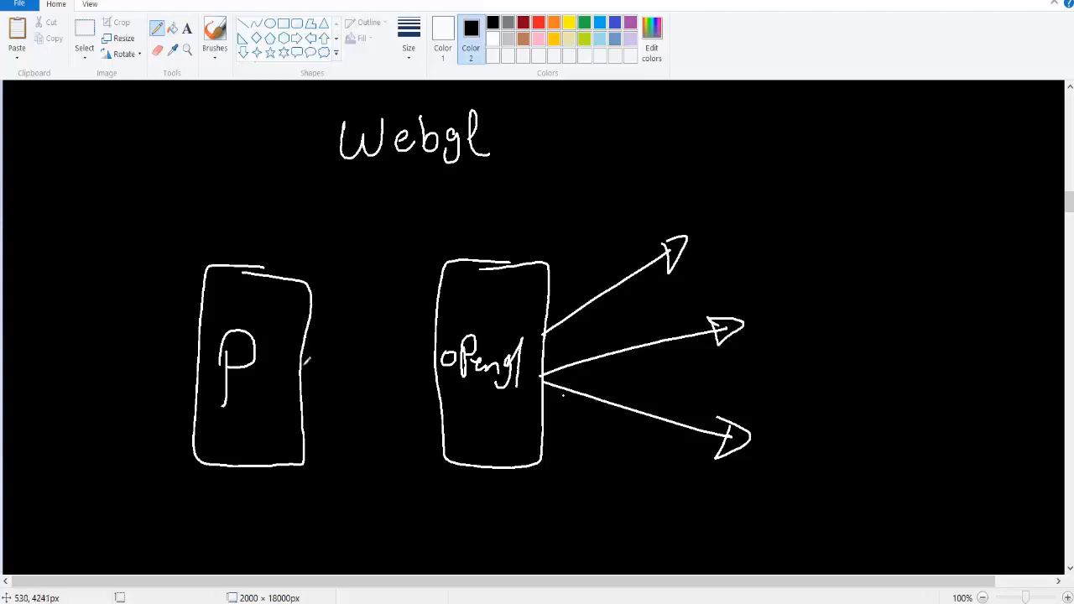
drag(289, 369, 428, 369)
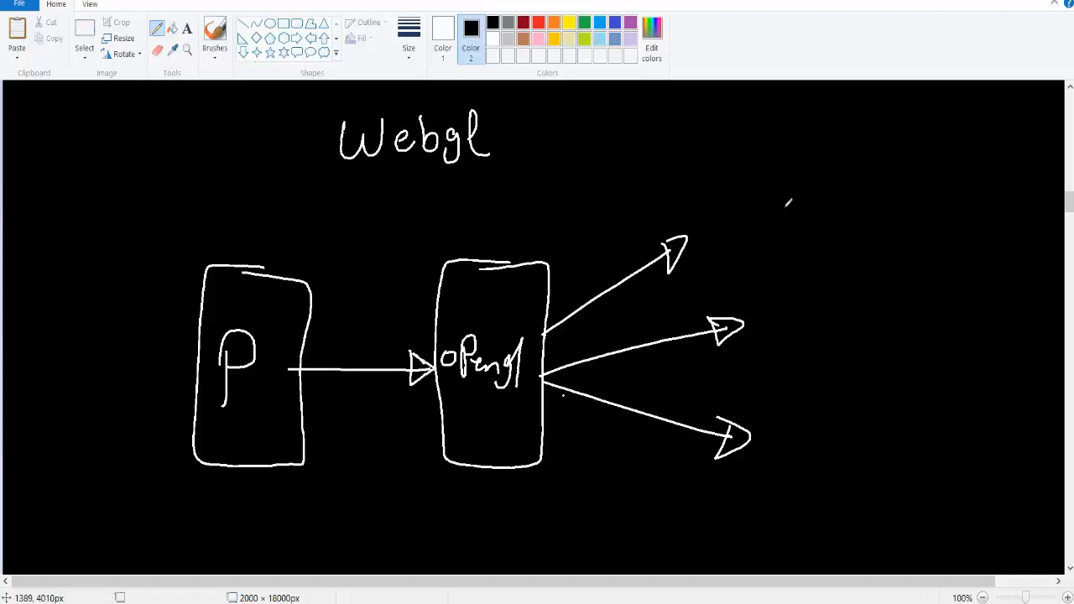
mouse_move(714, 195)
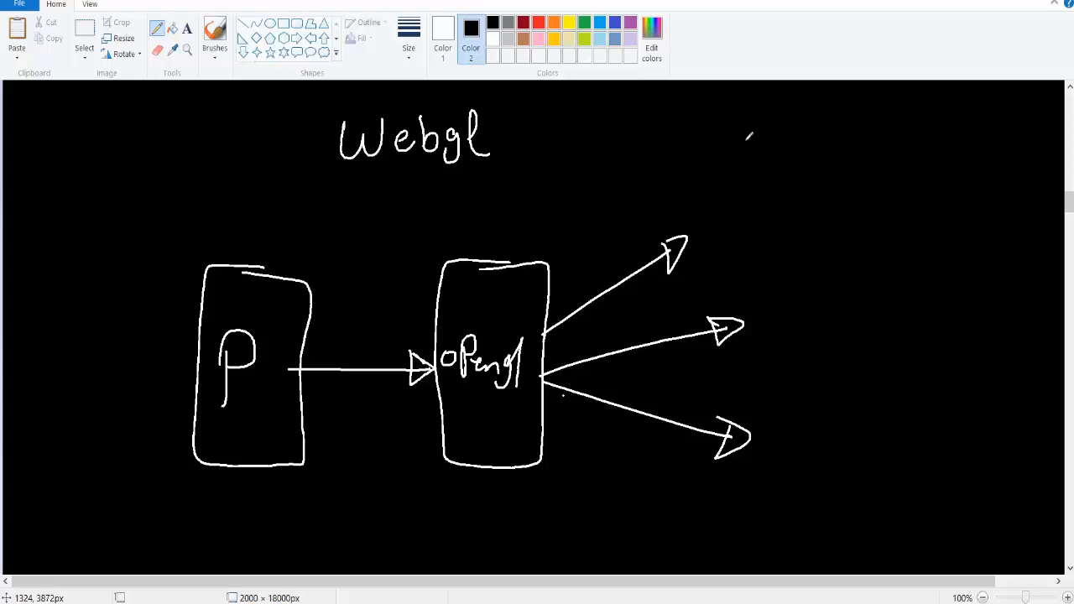
Draw an arrow after the 'Webgl' heading and write 'OpenGL' after it
drag(499, 137, 520, 137)
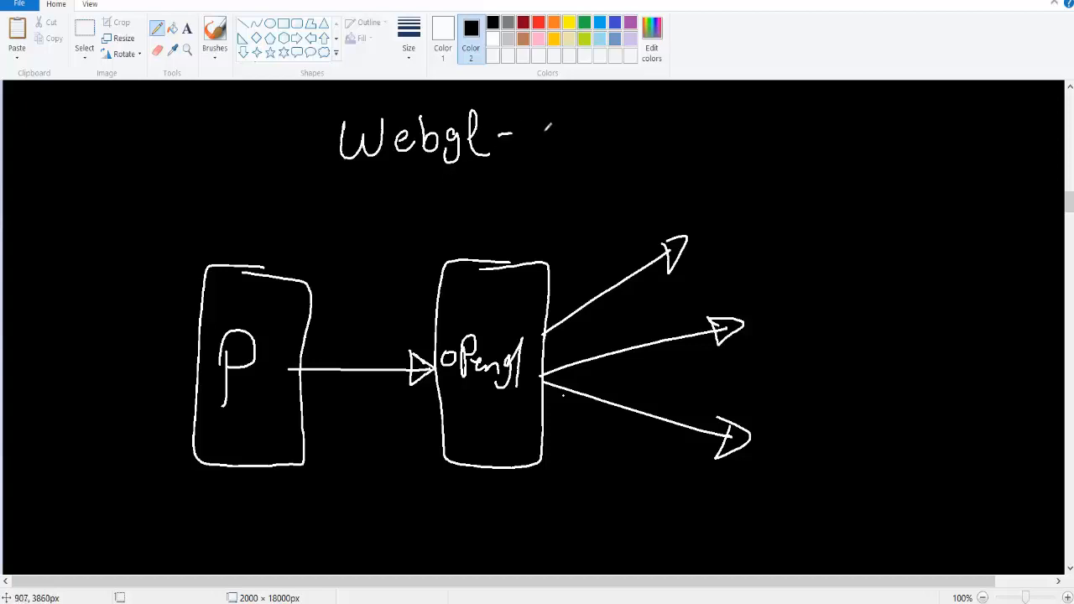
drag(520, 132, 604, 134)
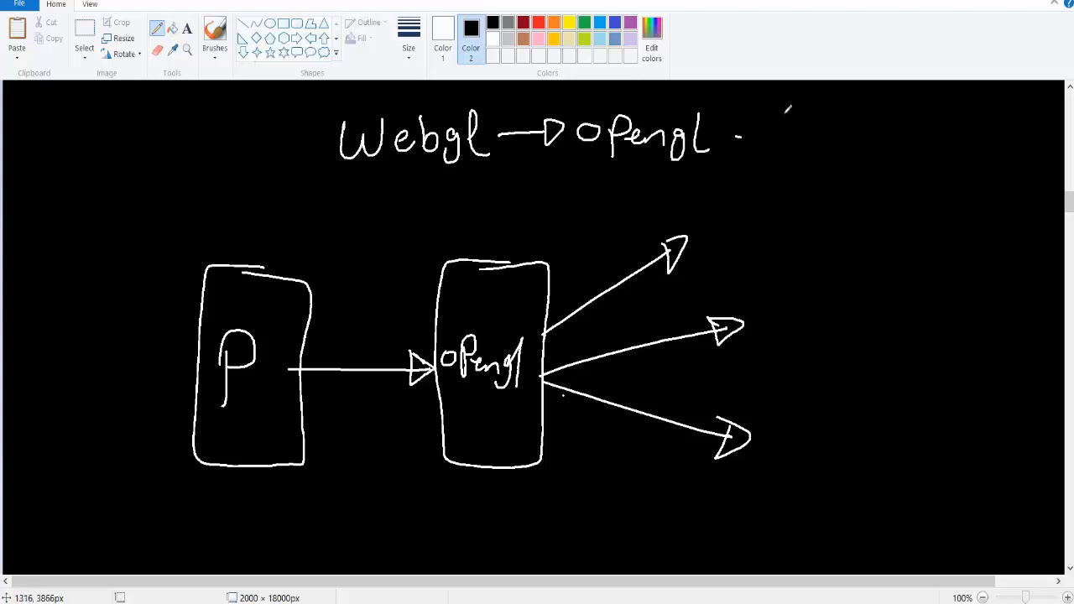
drag(764, 118, 827, 151)
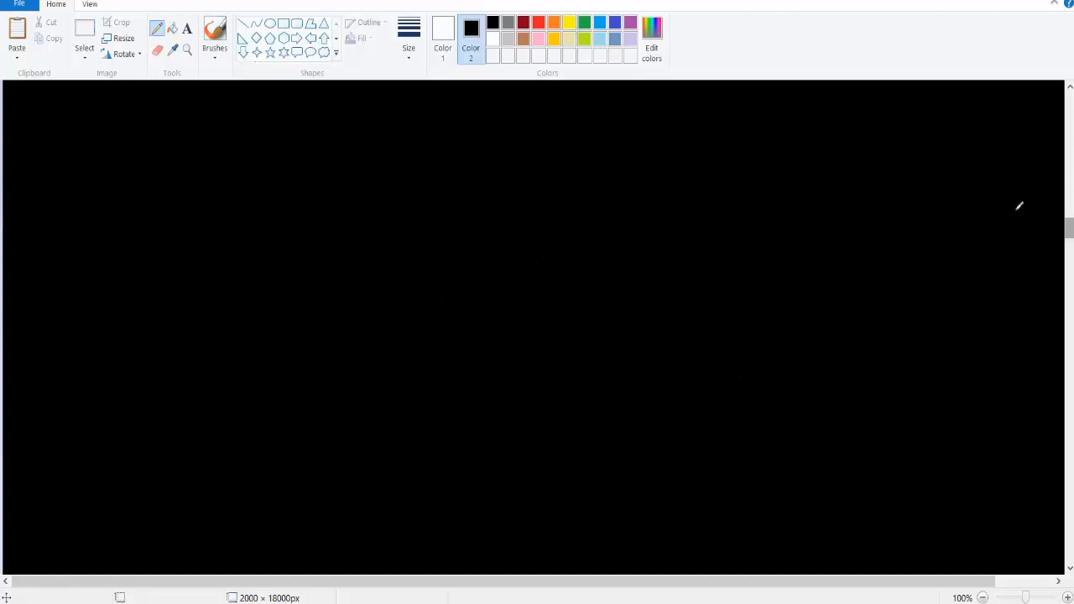
Start the bracket of the hand-drawn a–i matrix on the blank canvas
drag(210, 151, 202, 222)
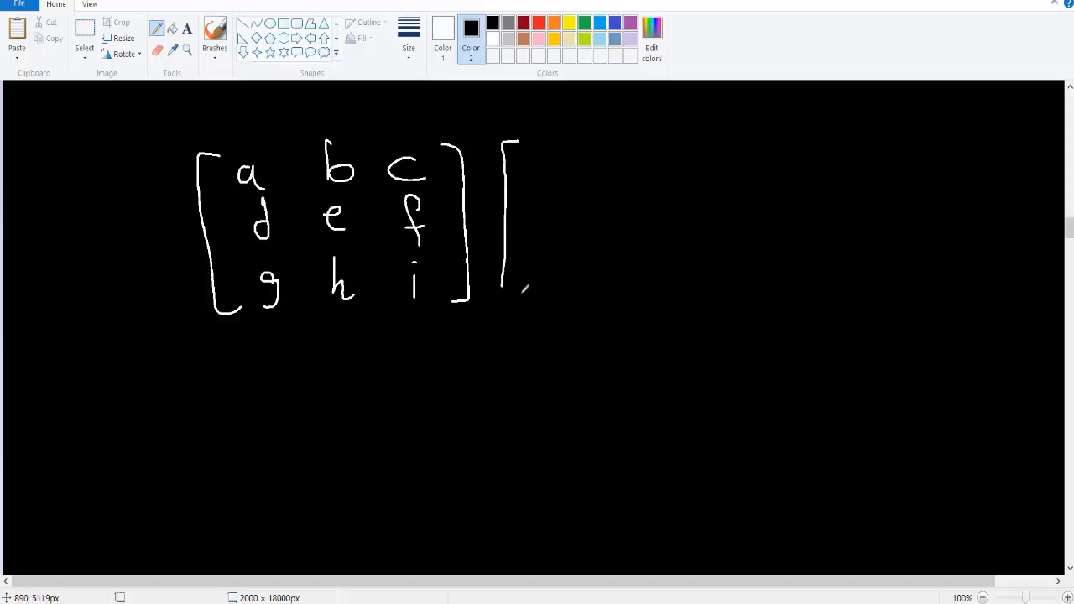
Write the x, y, z vector, an equals sign, and result-column brackets
drag(528, 156, 520, 293)
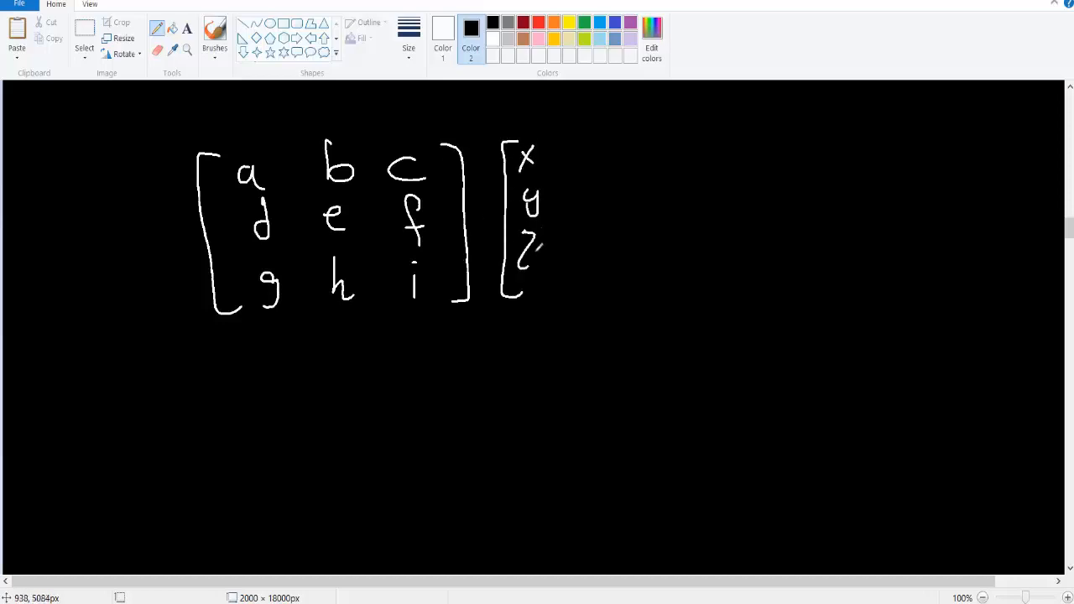
drag(554, 142, 554, 285)
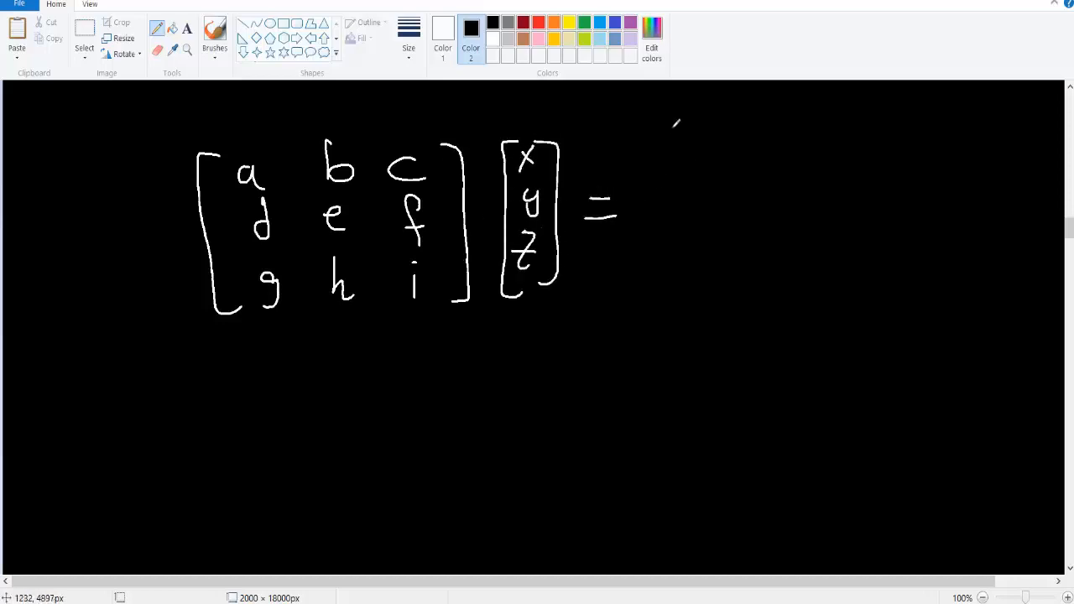
drag(663, 126, 747, 311)
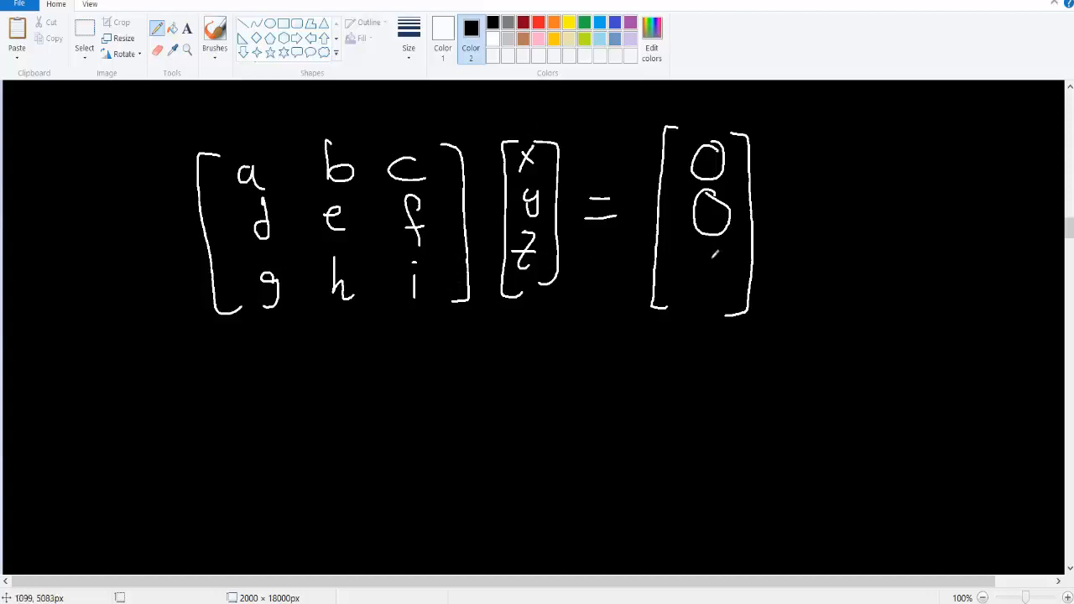
Draw the third zero to complete the result column
drag(696, 260, 725, 298)
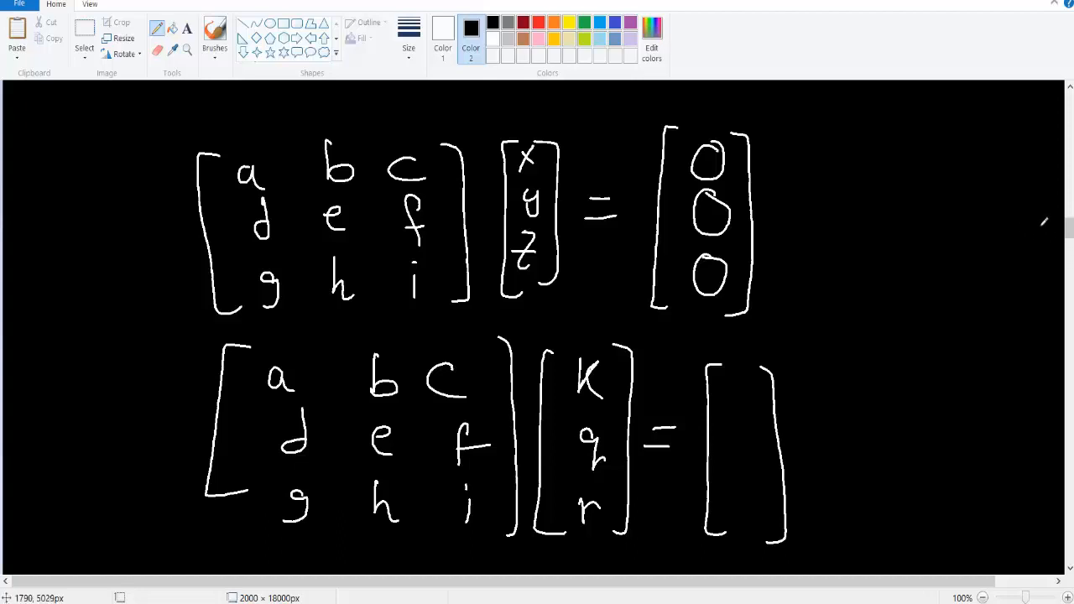
Scroll to blank canvas and write 'Webgl1'
scroll(down, 3)
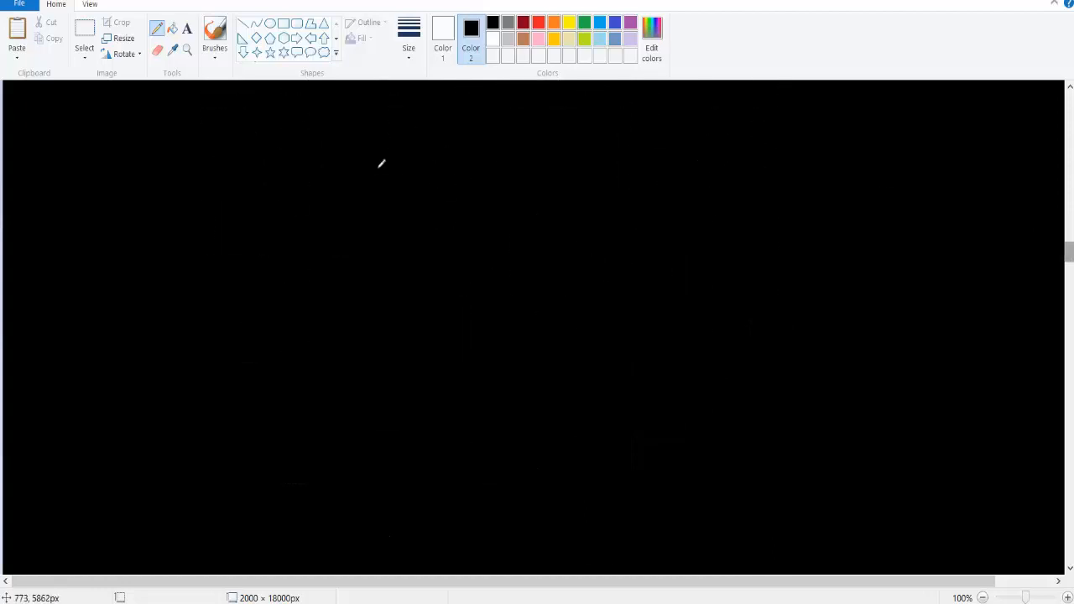
drag(378, 176, 520, 185)
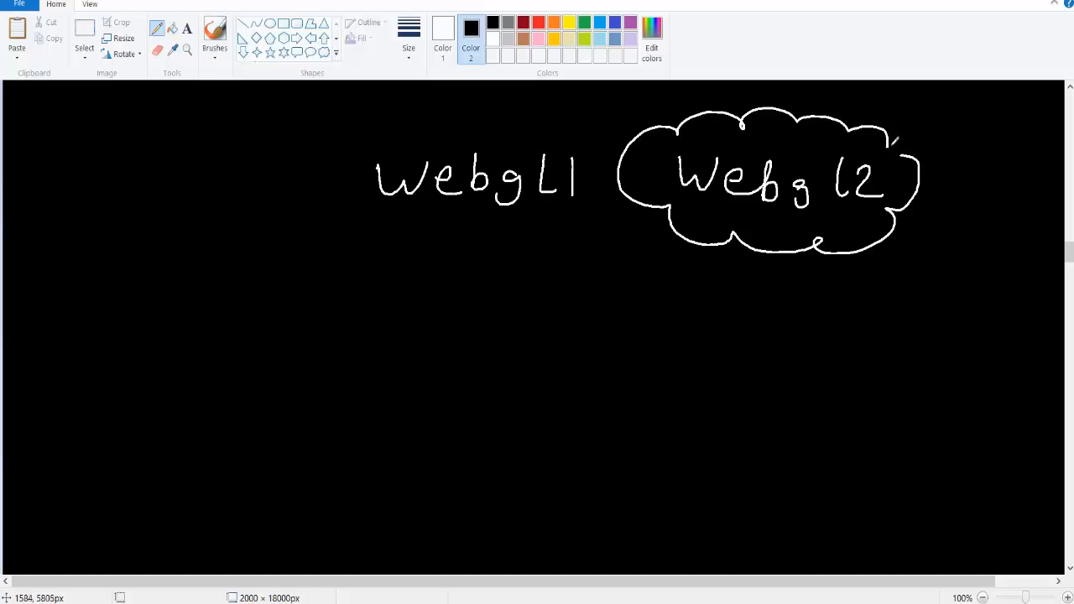
mouse_move(891, 141)
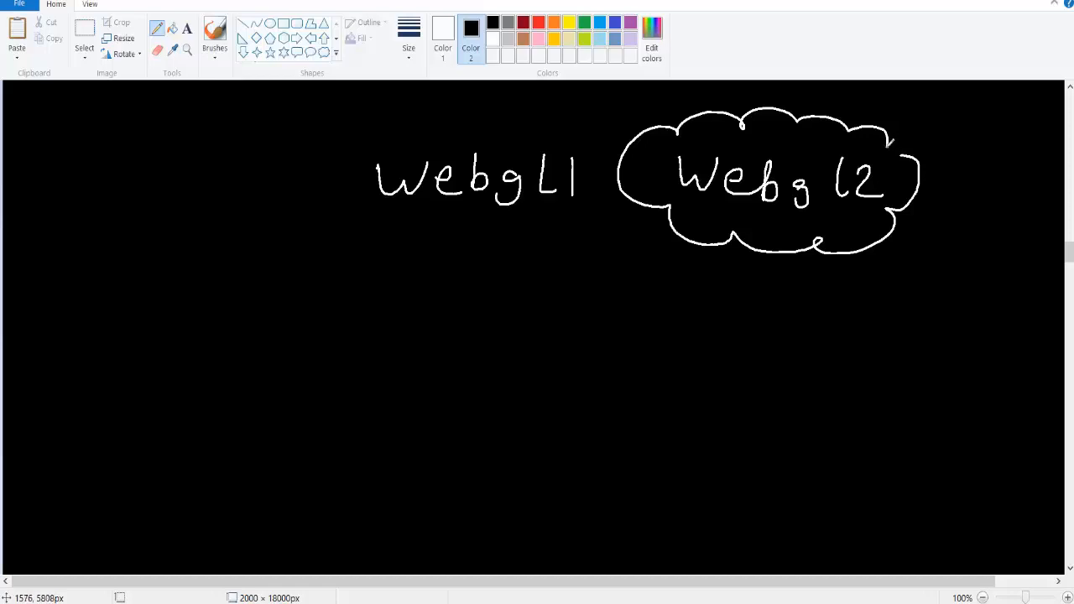